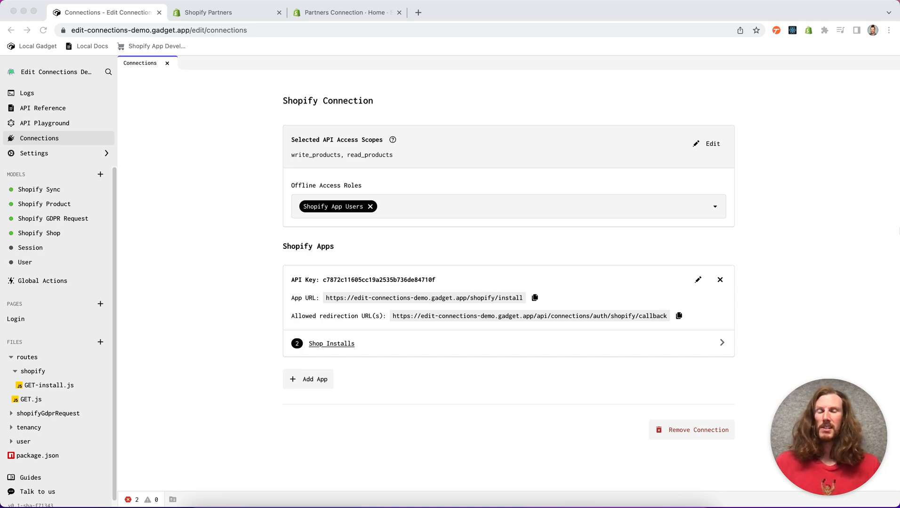
pyautogui.moveTo(818, 293)
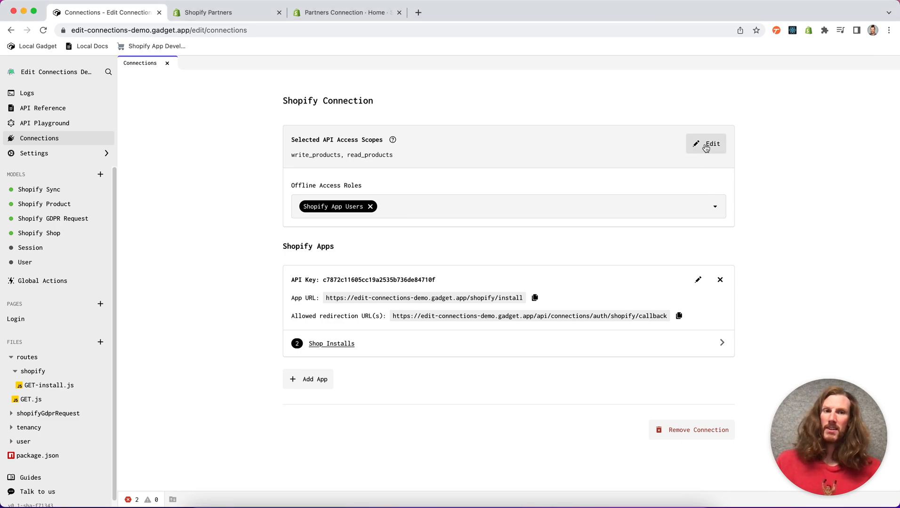
pyautogui.moveTo(708, 148)
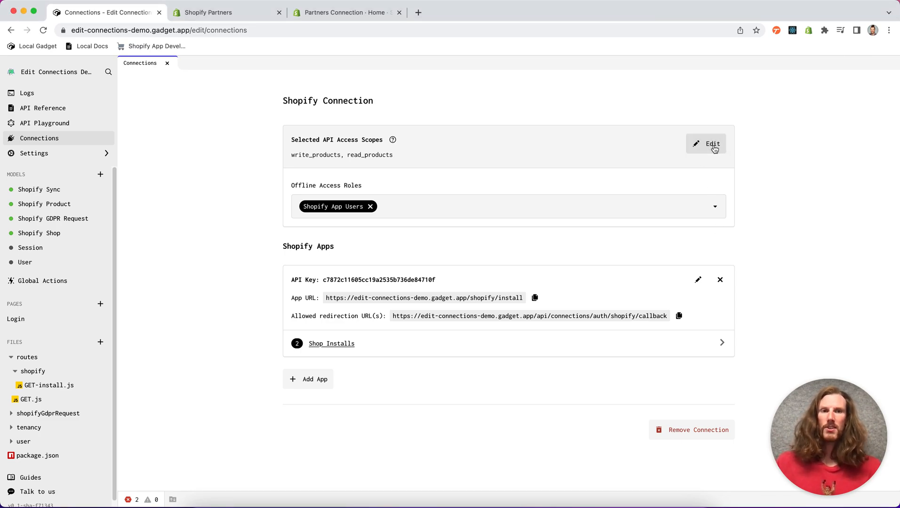
# Grant the Orders Read scope and add the Order model to the Shopify connection.
pyautogui.click(708, 144)
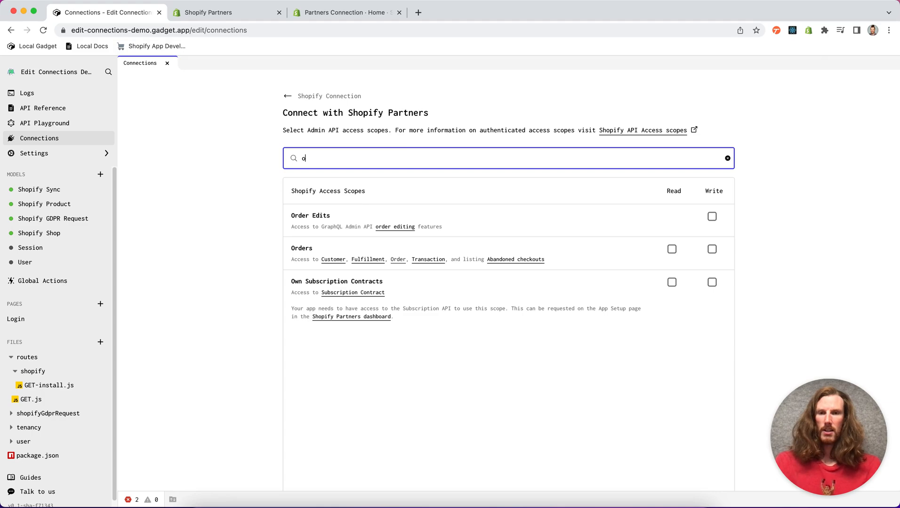
pyautogui.write('order')
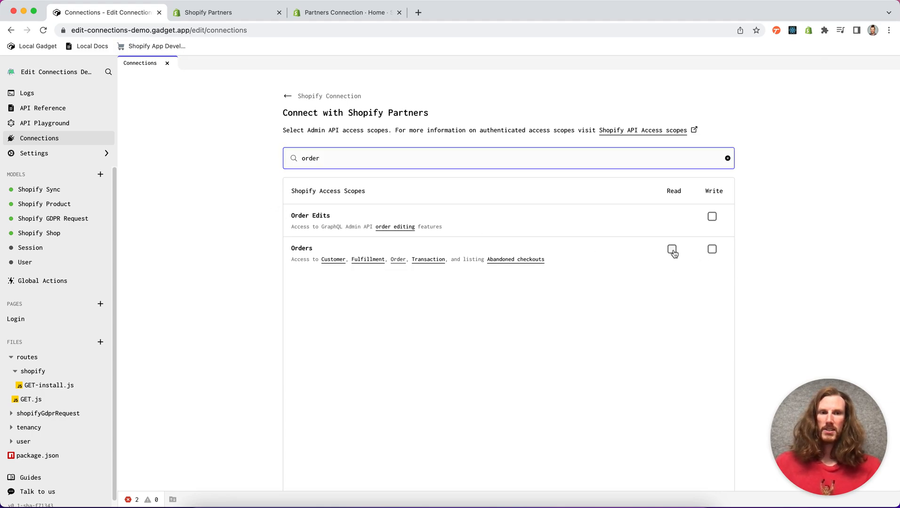
pyautogui.click(673, 252)
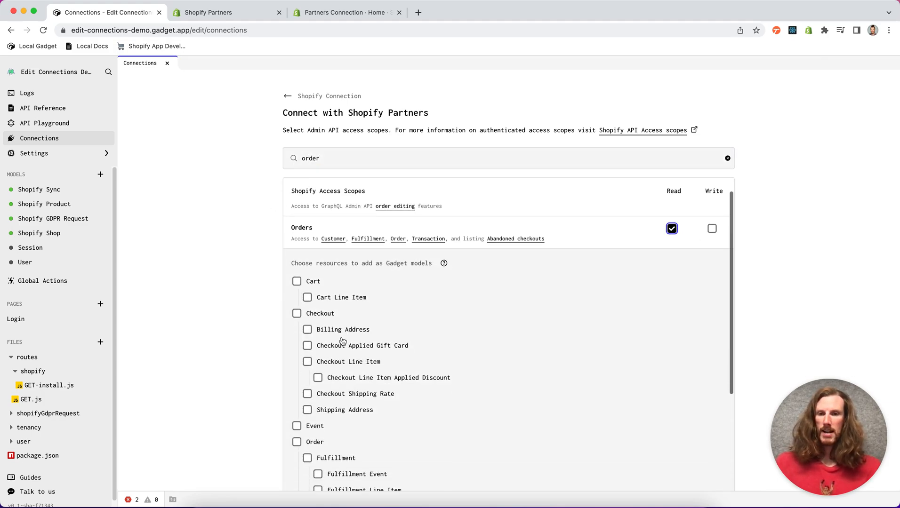
pyautogui.click(297, 385)
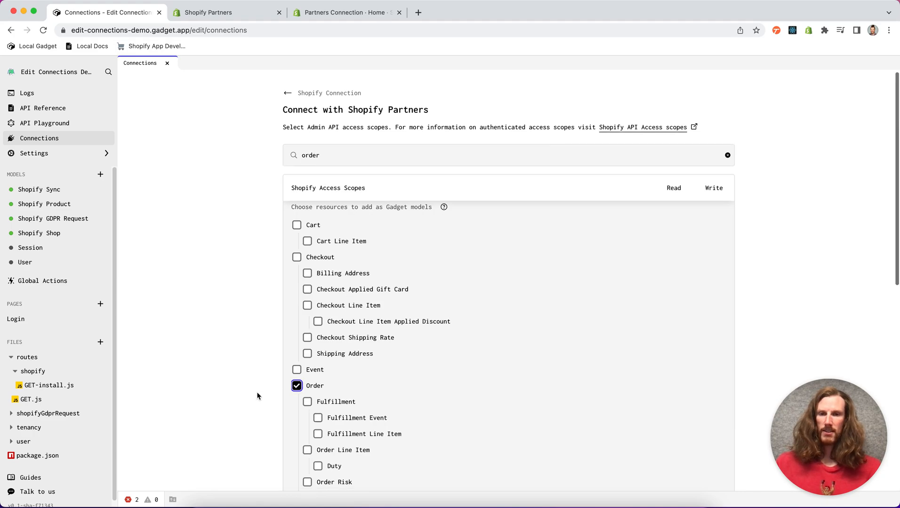
pyautogui.scroll(-3)
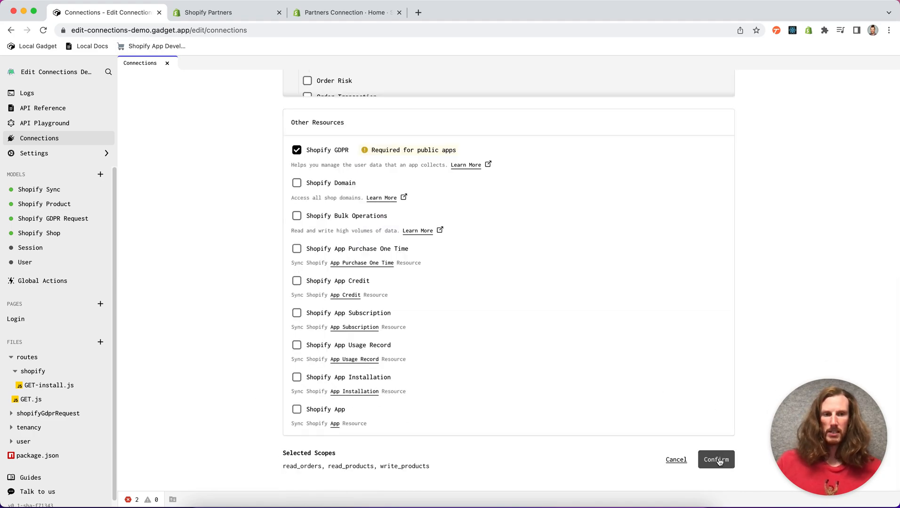
pyautogui.click(716, 460)
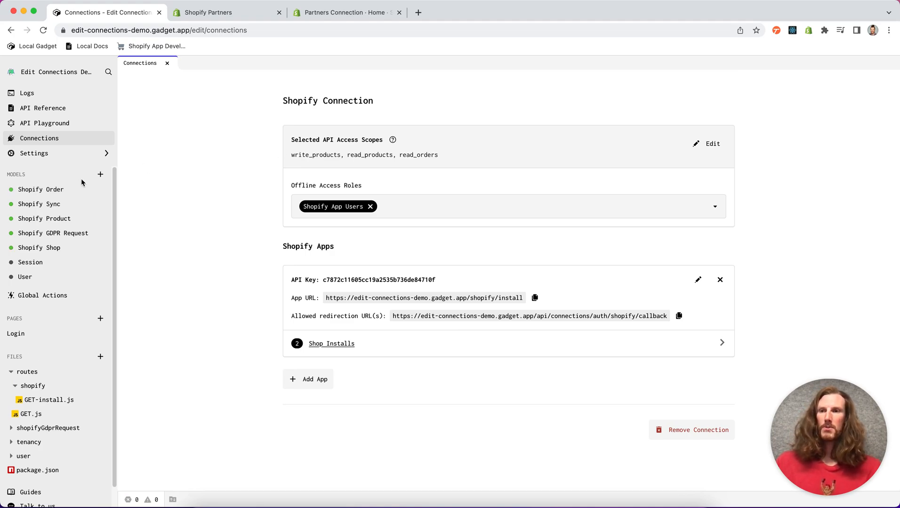
pyautogui.moveTo(42, 189)
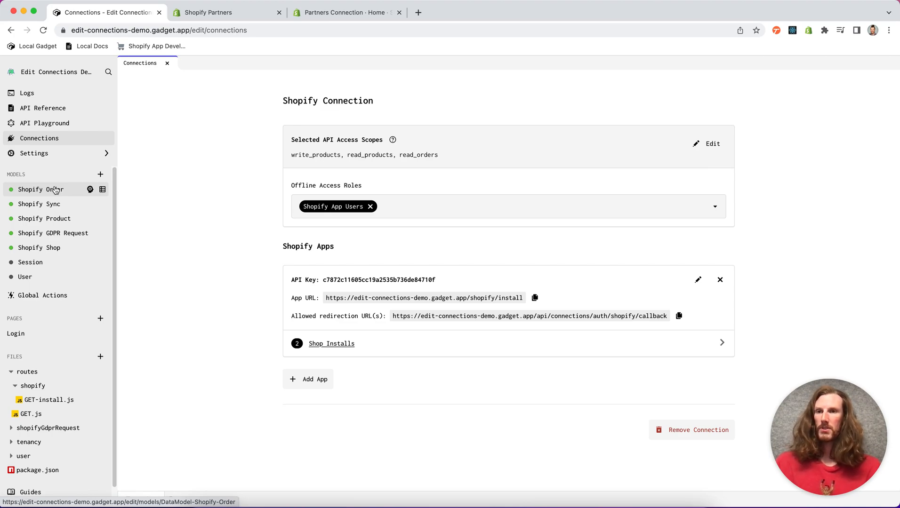
pyautogui.click(332, 344)
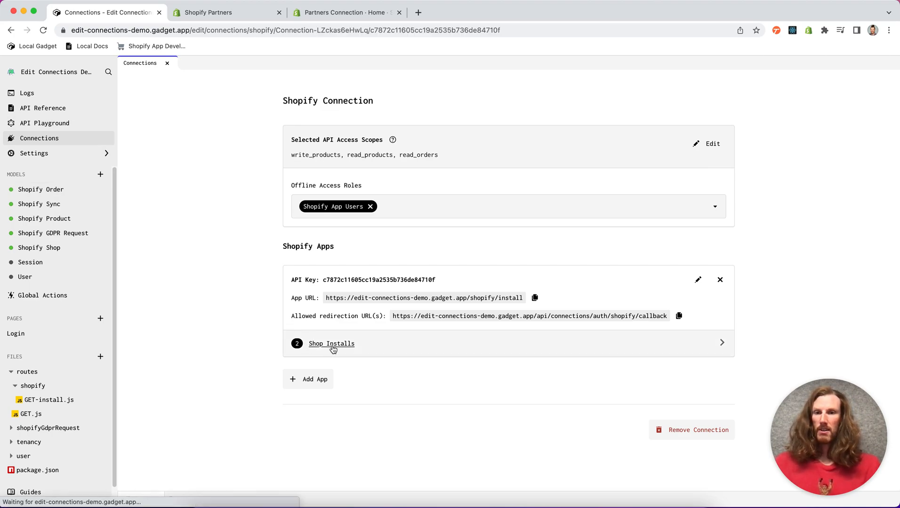
# Open Shop Installs to see the store's one missing scope and three missing order webhooks.
pyautogui.click(331, 344)
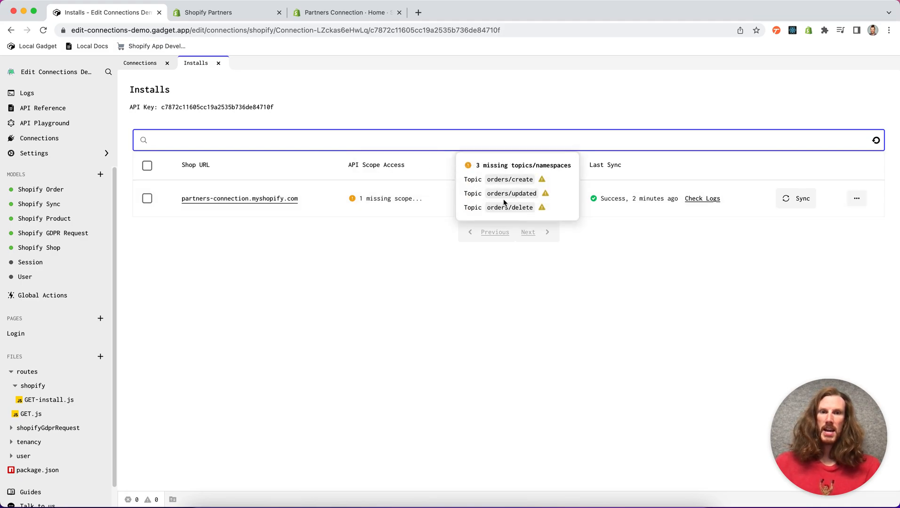
pyautogui.moveTo(473, 317)
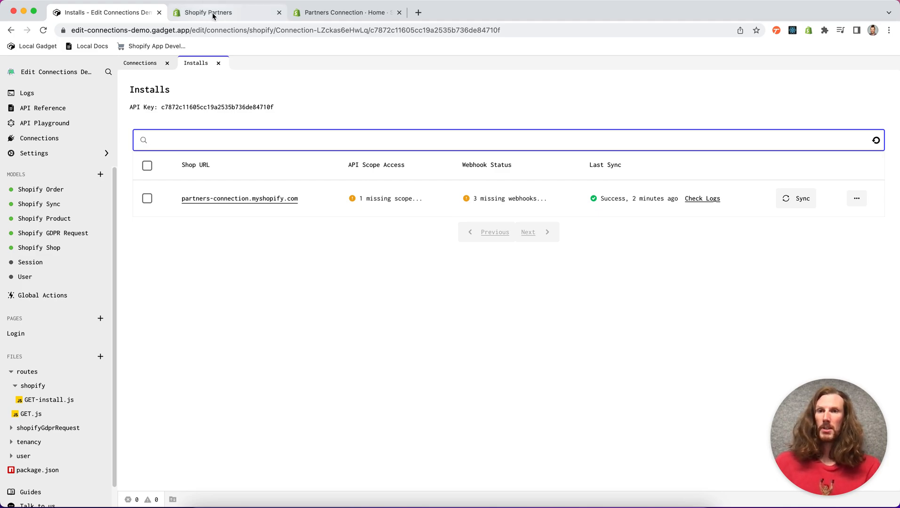
# In Shopify Partners, pick the Partners Connection development store to test the app.
pyautogui.click(209, 13)
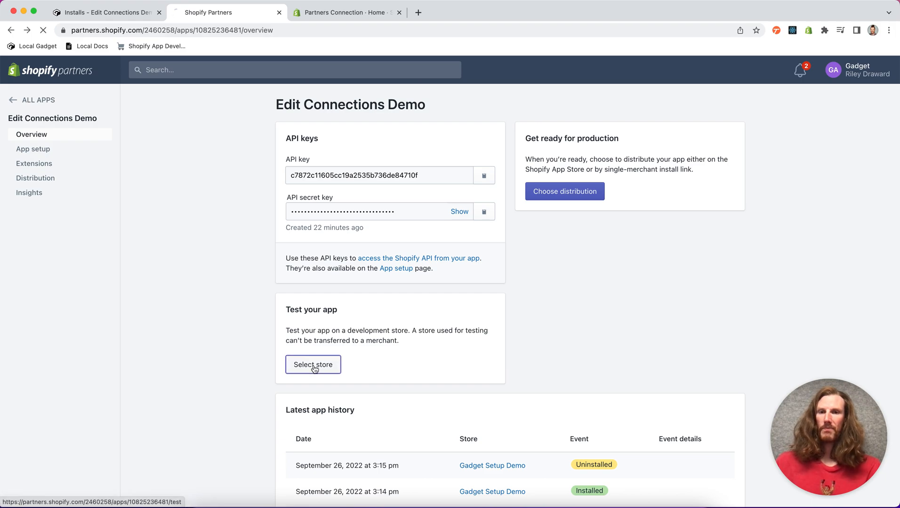
pyautogui.click(313, 365)
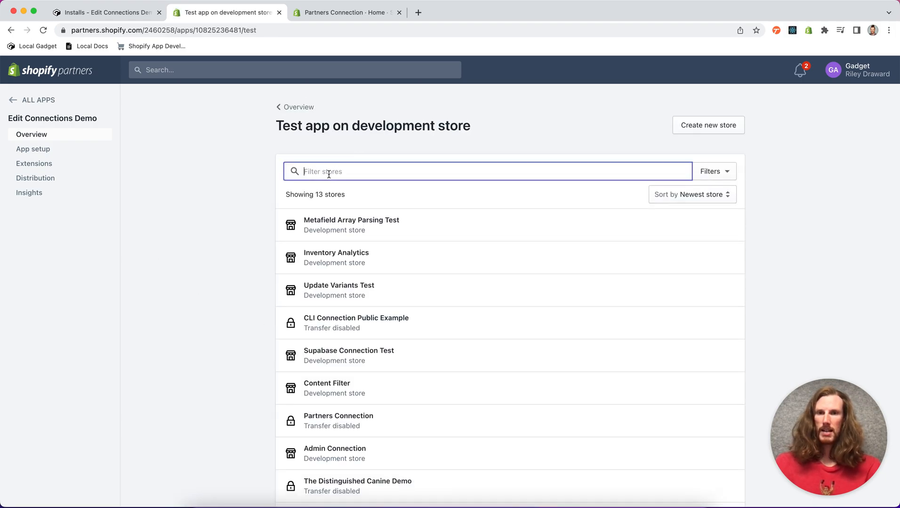
pyautogui.write('partner')
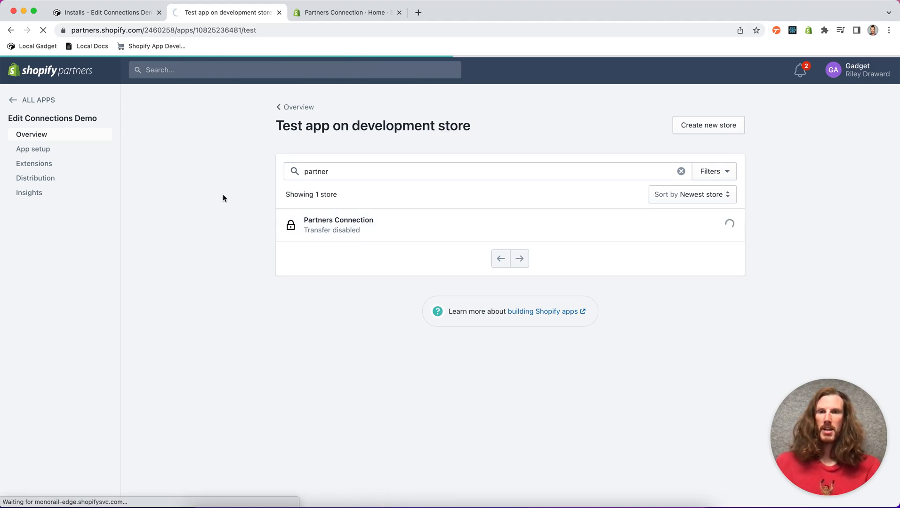
pyautogui.click(338, 224)
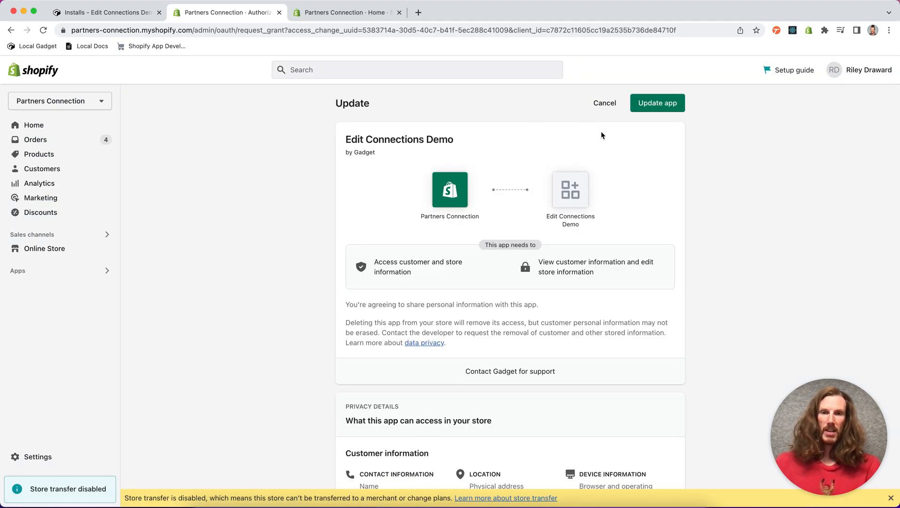
# Approve the app update on Partners Connection and return to Gadget's installs list.
pyautogui.click(657, 103)
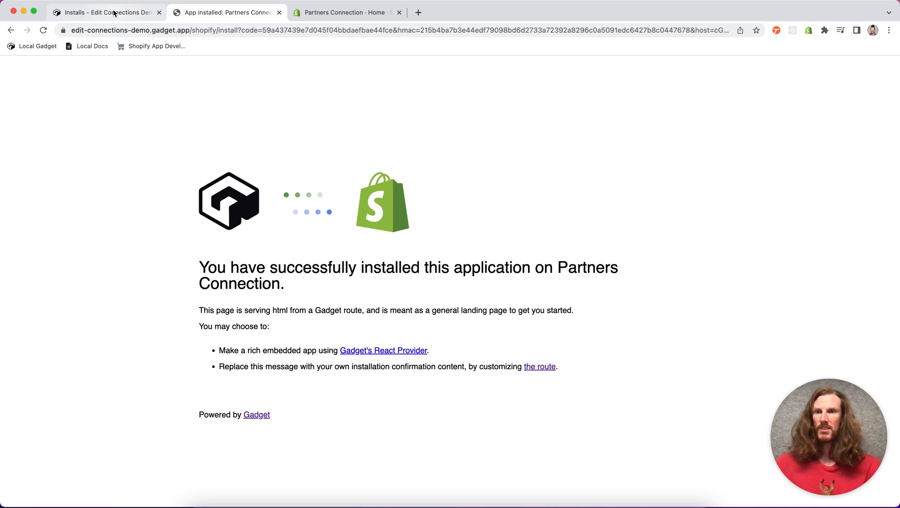
pyautogui.click(106, 13)
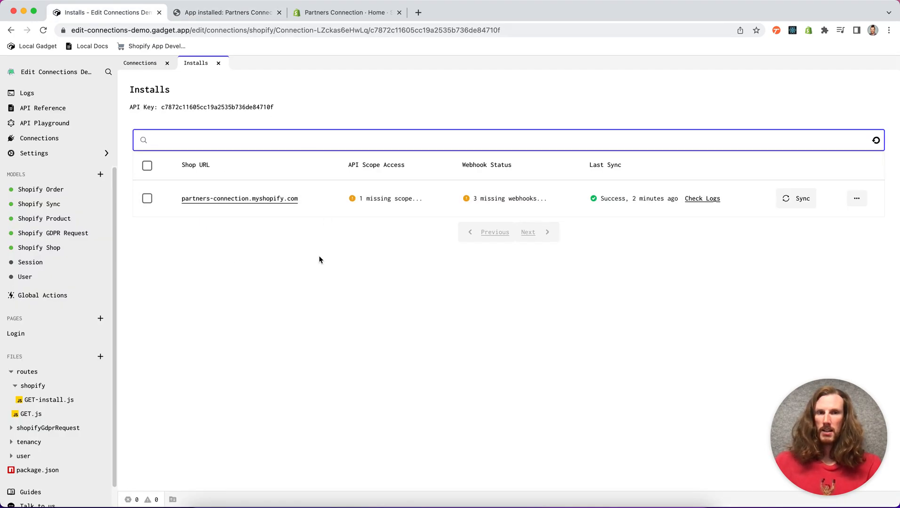
pyautogui.moveTo(714, 253)
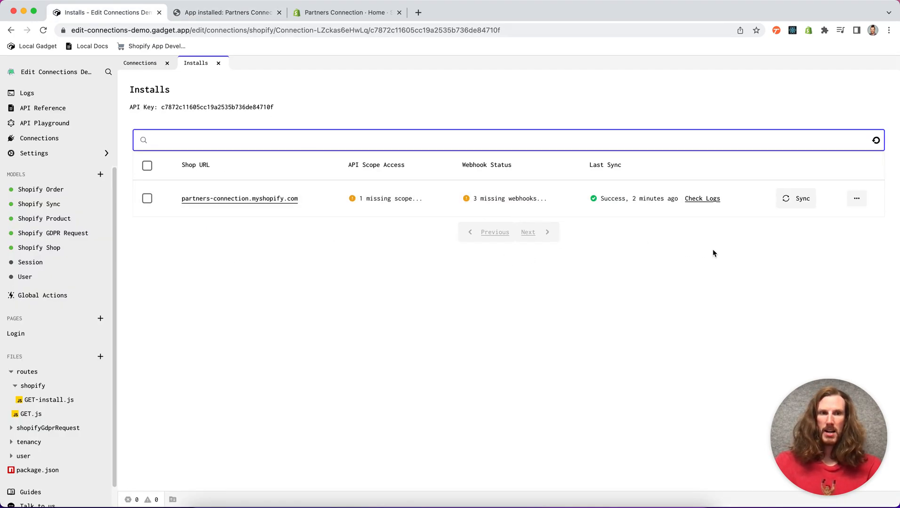
# Register the store's order webhooks, start a data sync, and view Shopify Order records.
pyautogui.click(856, 198)
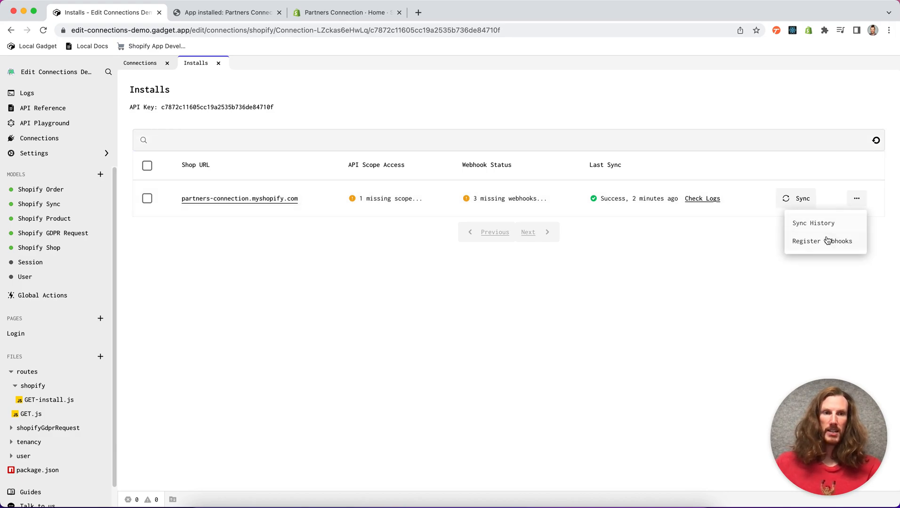
pyautogui.click(822, 241)
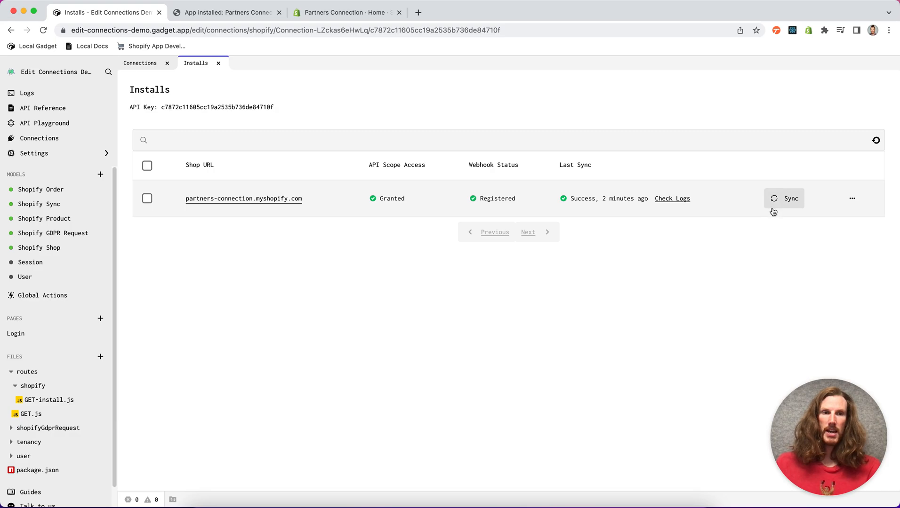
pyautogui.click(785, 198)
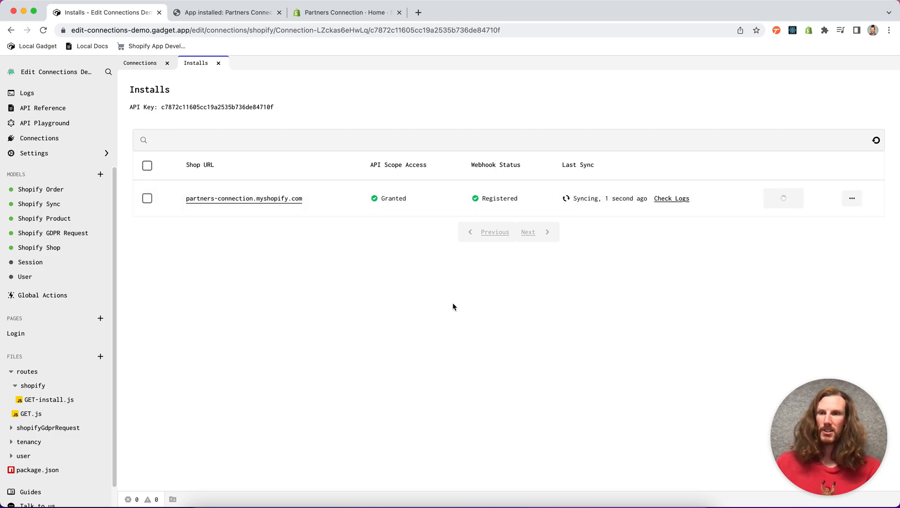
pyautogui.click(103, 190)
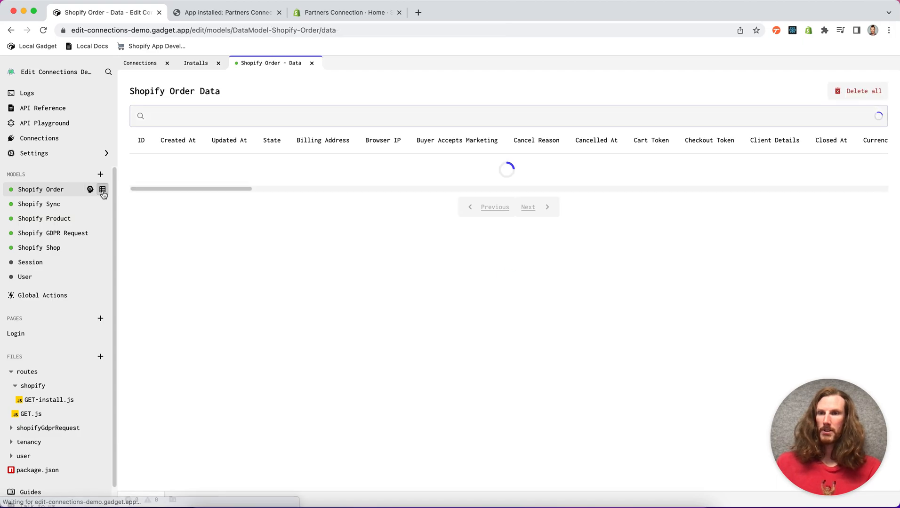